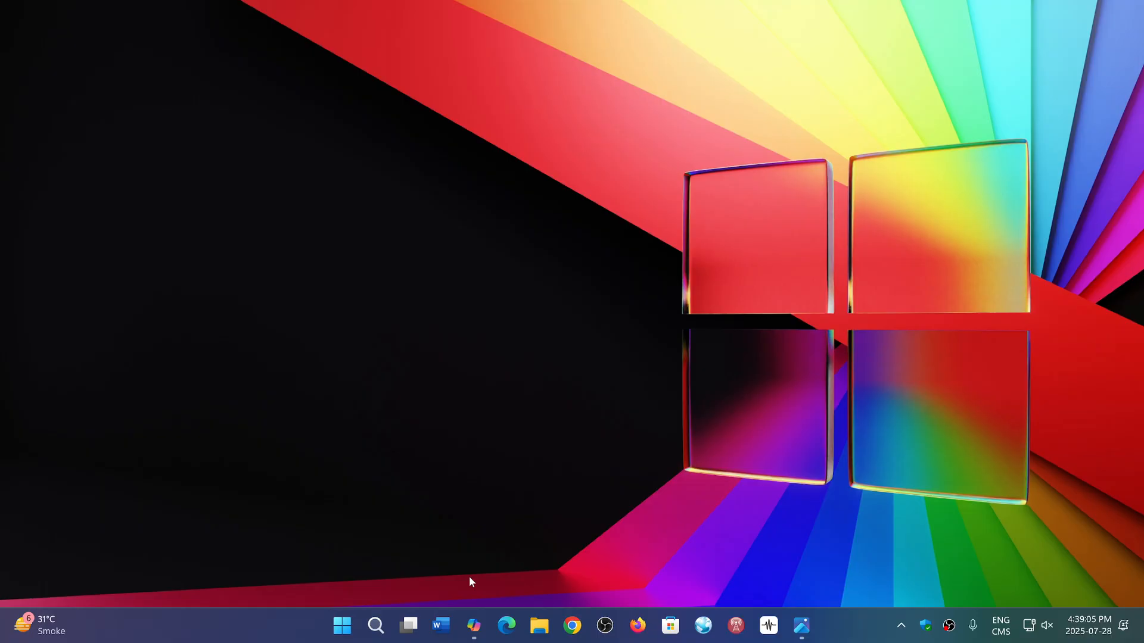
Bring the Copilot chat window back up showing the reply that Vision is built in.
{"action": "left_click", "coordinate": [473, 625]}
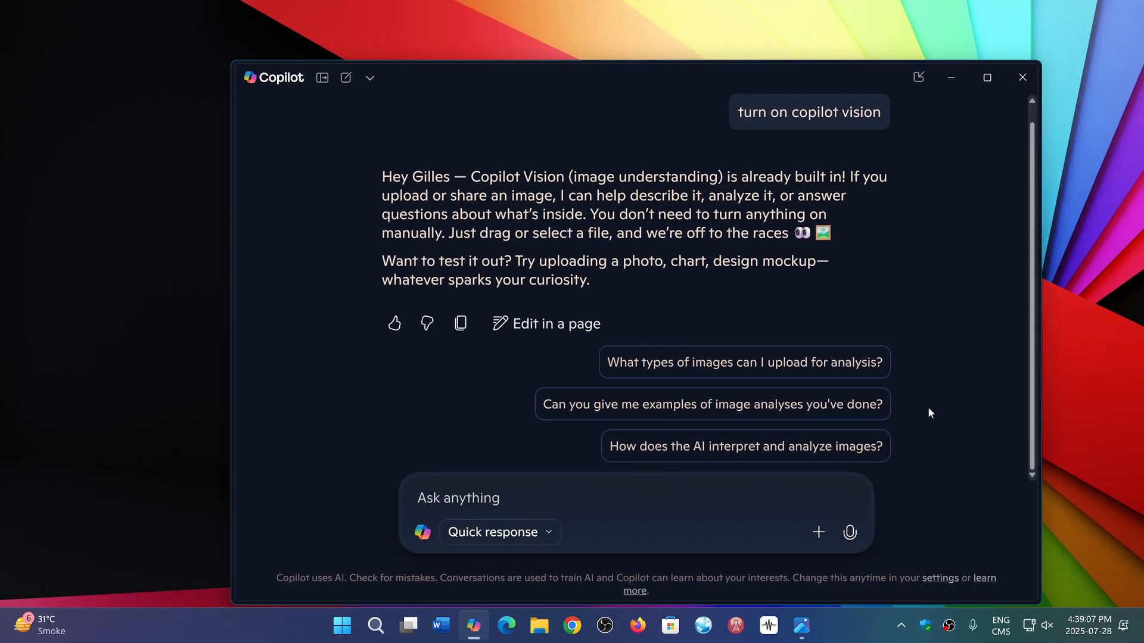
{"action": "mouse_move", "coordinate": [977, 199]}
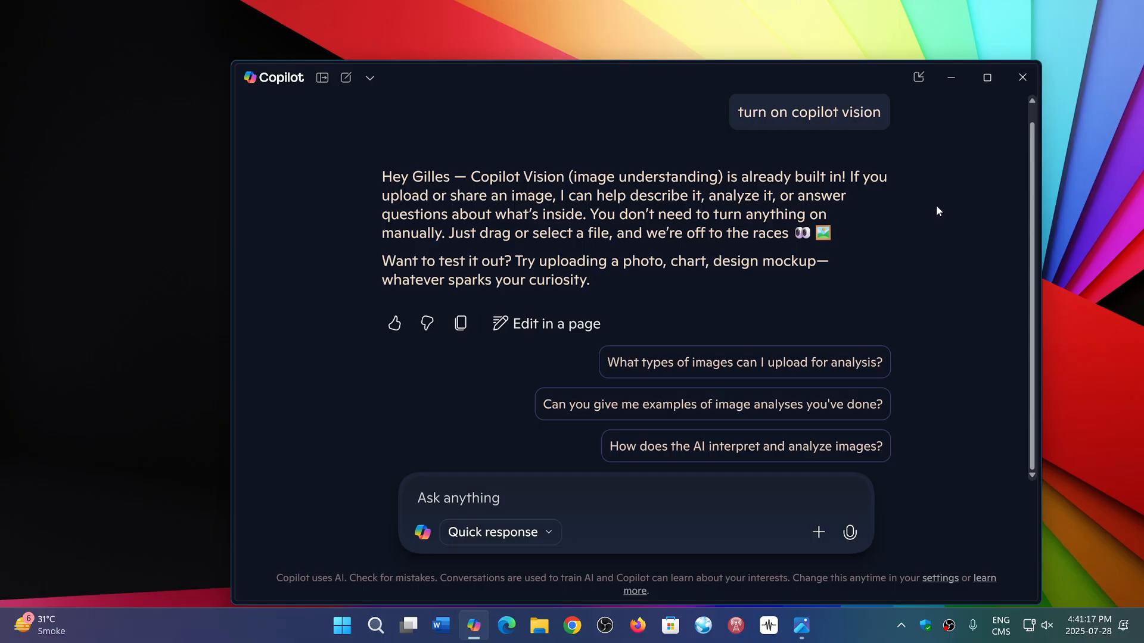
{"action": "mouse_move", "coordinate": [968, 124]}
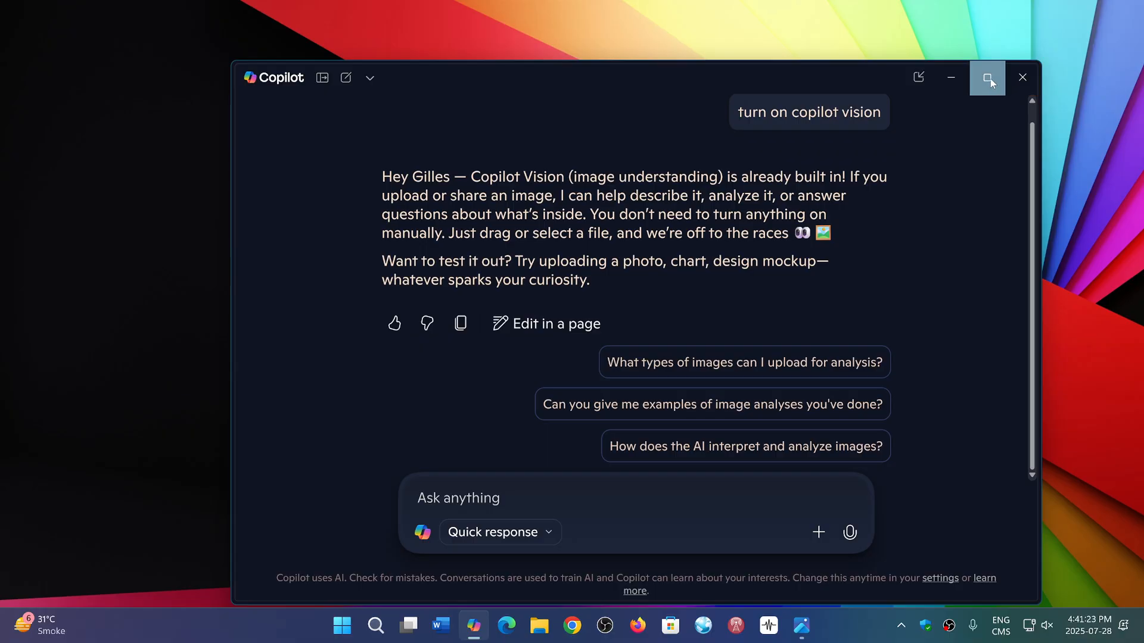
Maximize the Copilot window, then close it so the desktop shows again.
{"action": "left_click", "coordinate": [987, 78]}
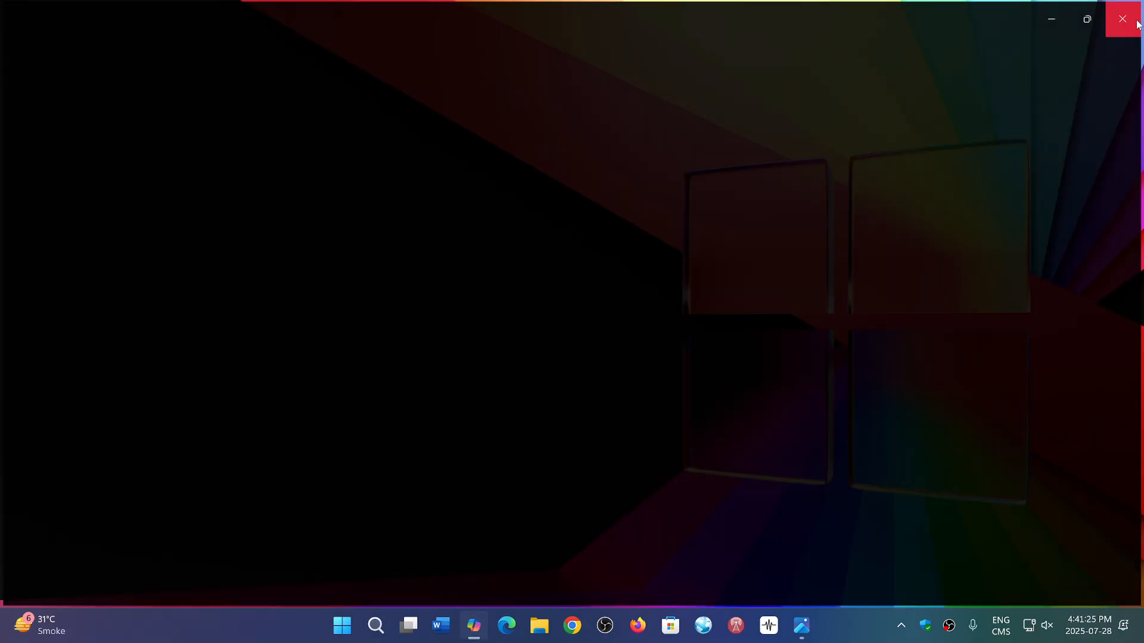
{"action": "left_click", "coordinate": [1122, 18]}
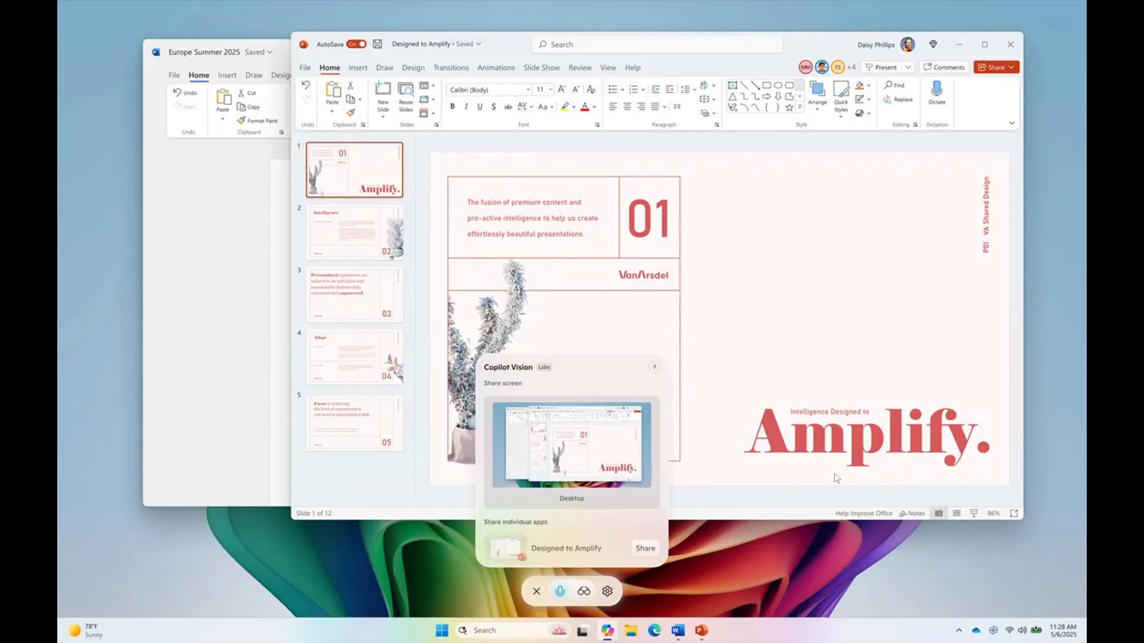
{"action": "mouse_move", "coordinate": [856, 575]}
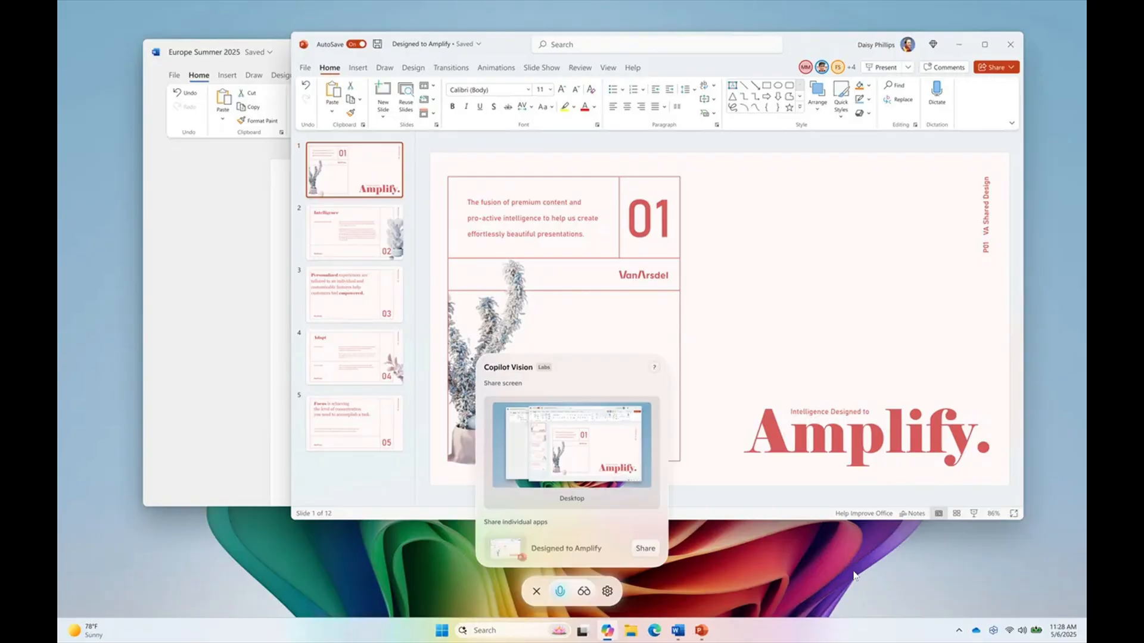